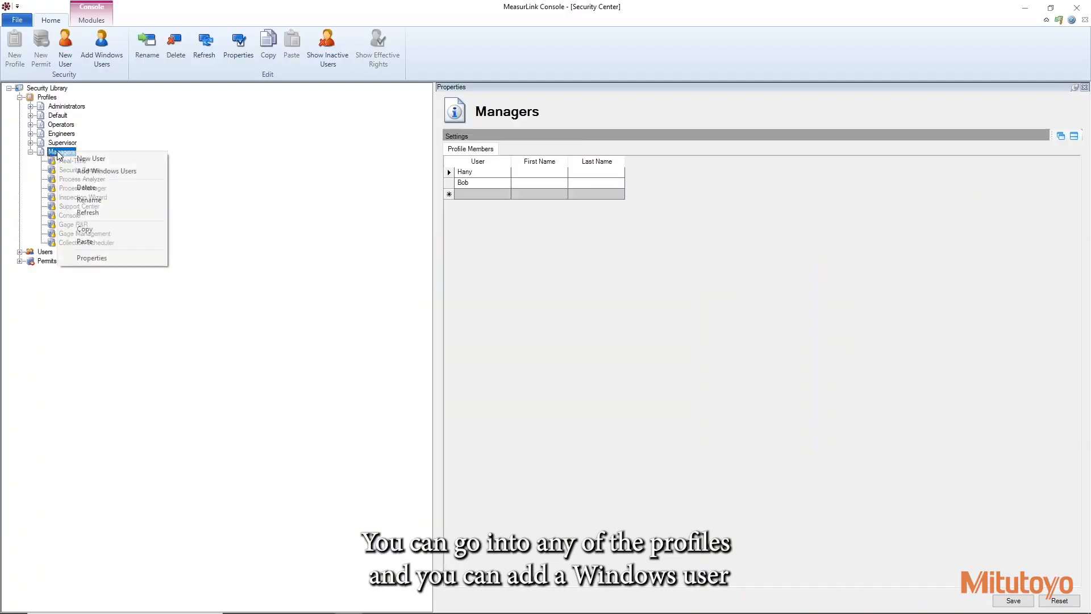
pyautogui.moveTo(107, 170)
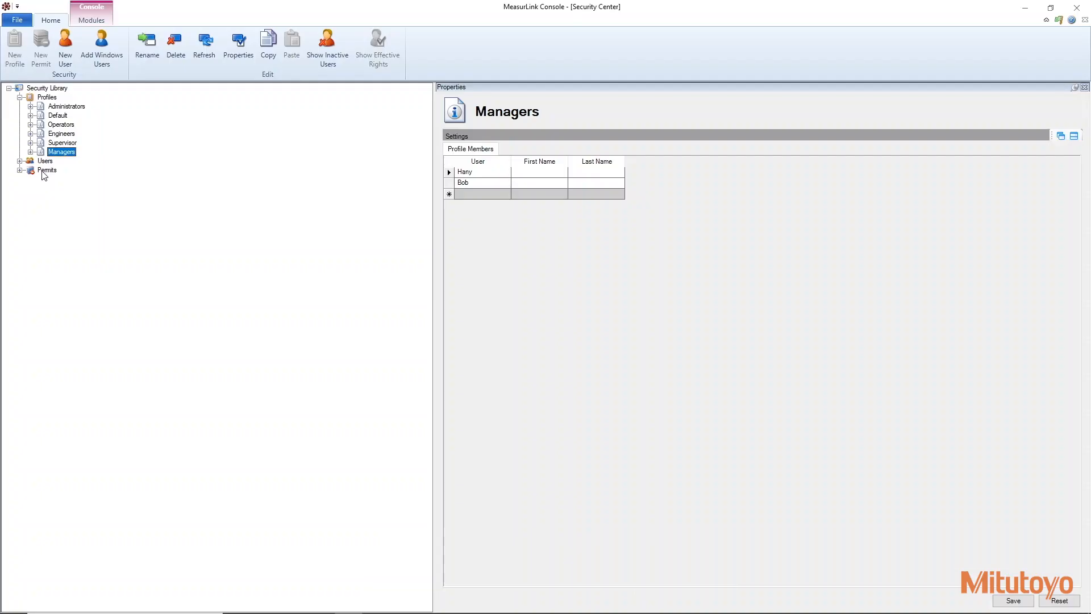
# Step: Add a new permit named ITAR under Permits in the Security Library
pyautogui.click(47, 171)
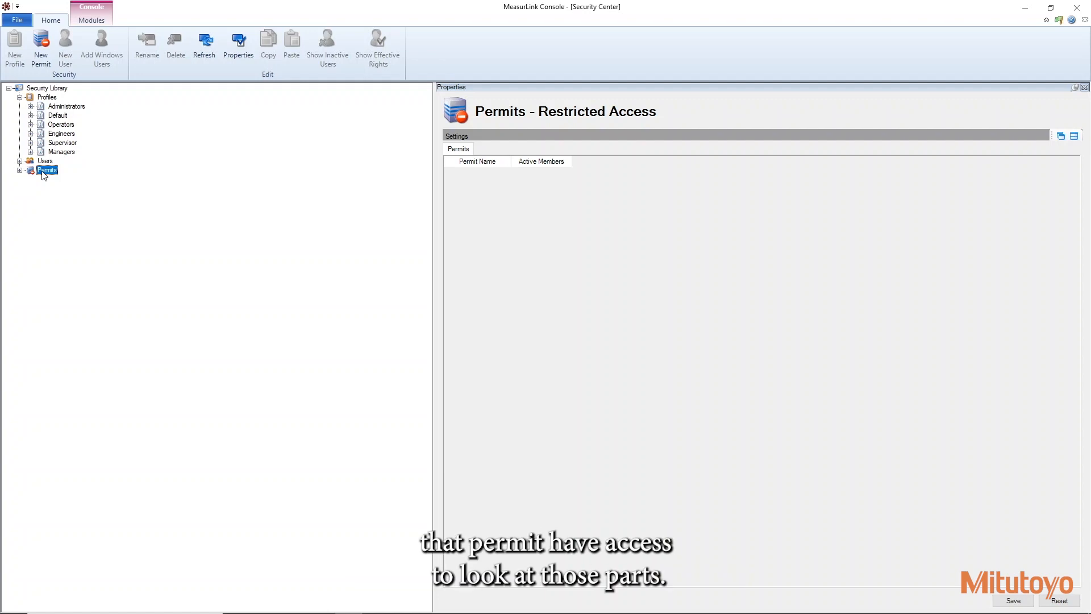
pyautogui.rightClick(47, 170)
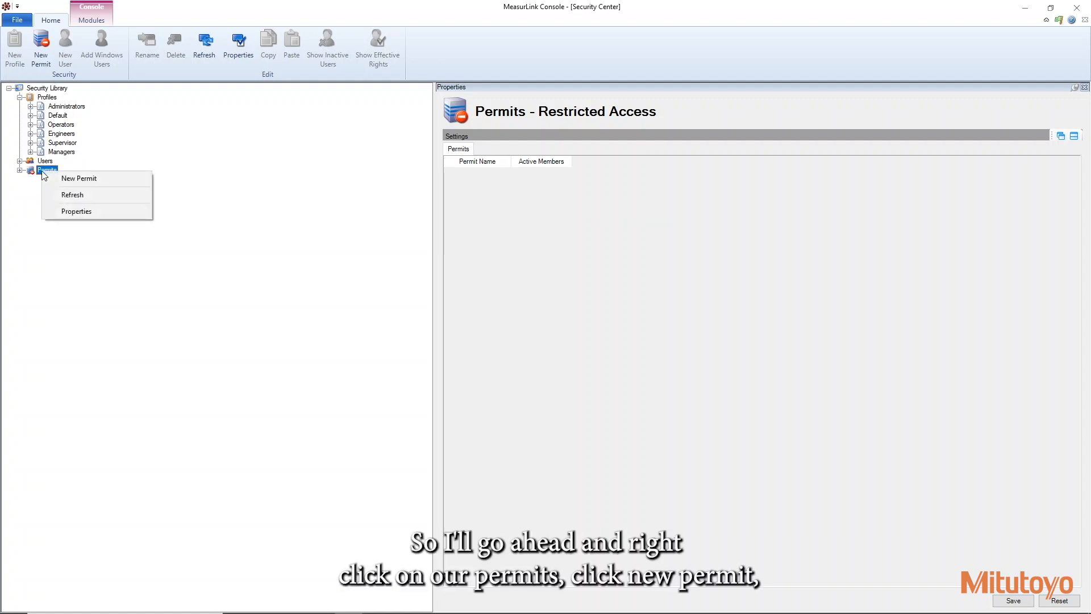
pyautogui.click(79, 177)
pyautogui.write('ITAR')
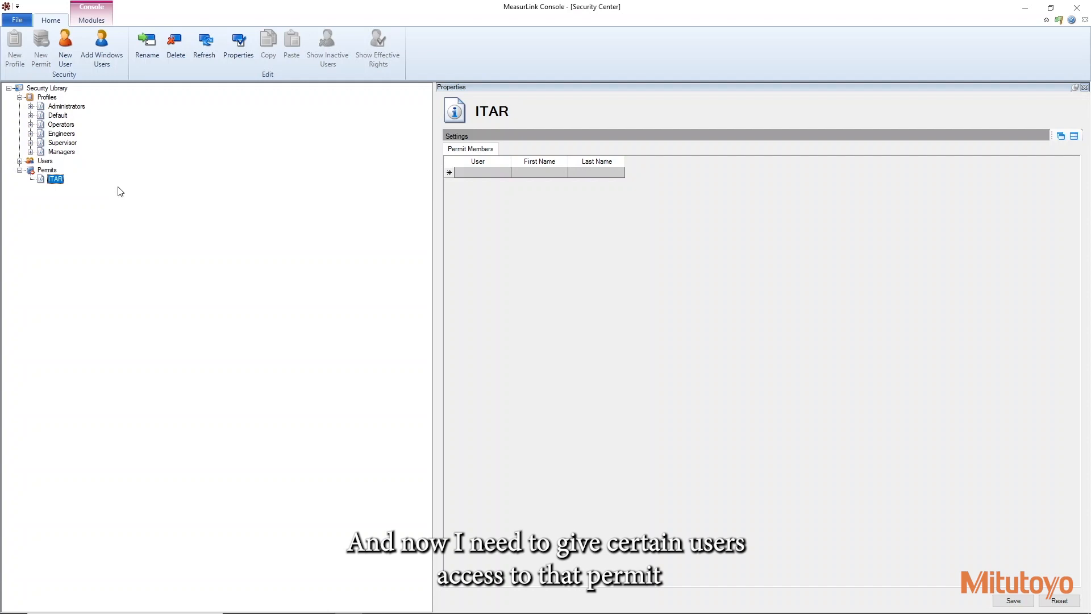
# Step: Review the Admin user's account, then go to the Support Center's Part Library
pyautogui.click(22, 162)
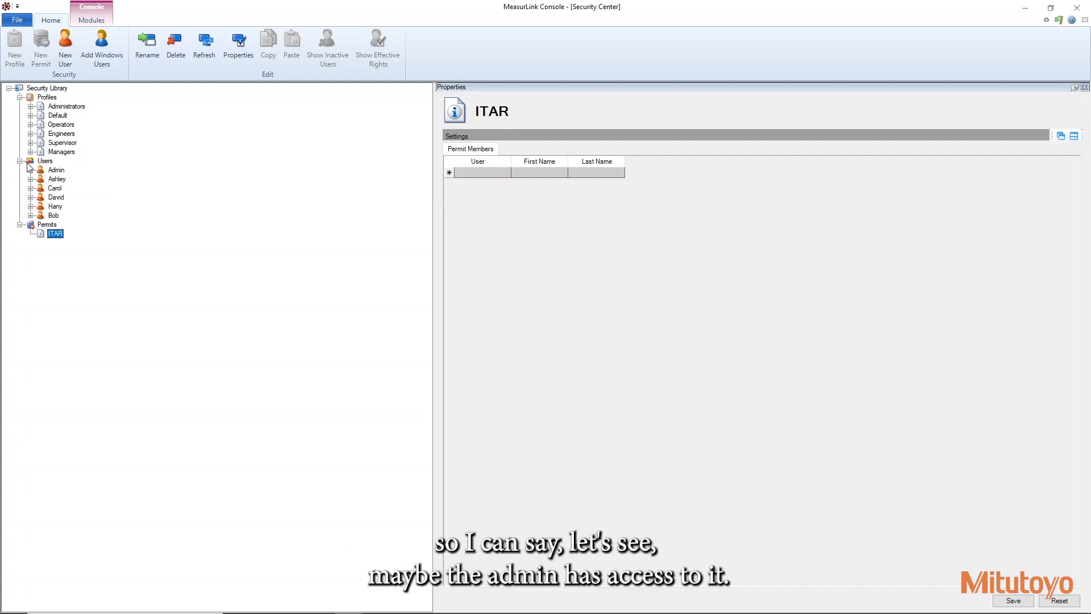
pyautogui.click(54, 170)
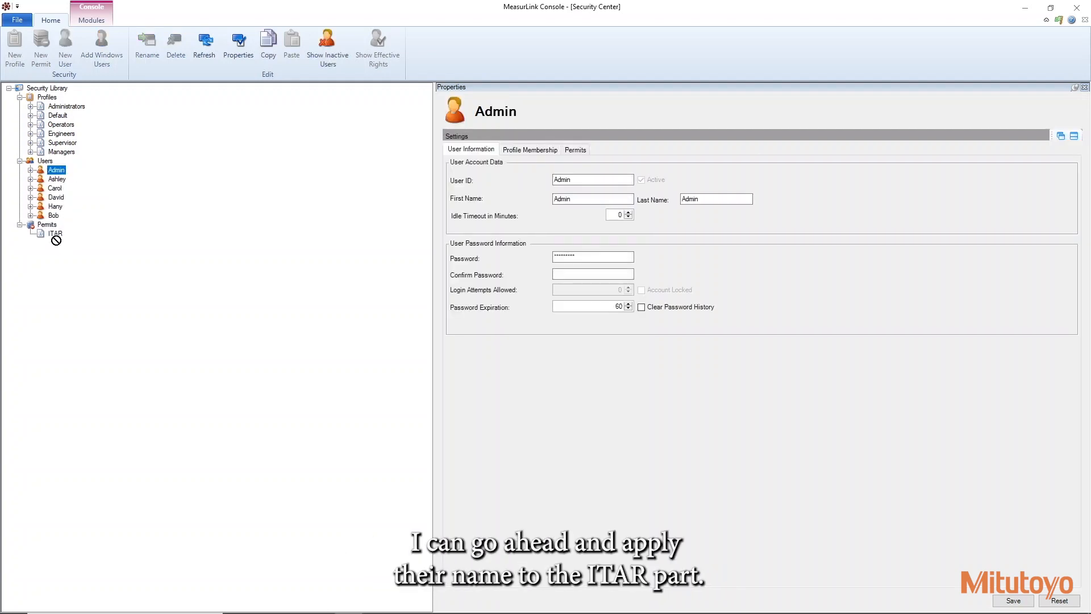
pyautogui.click(55, 234)
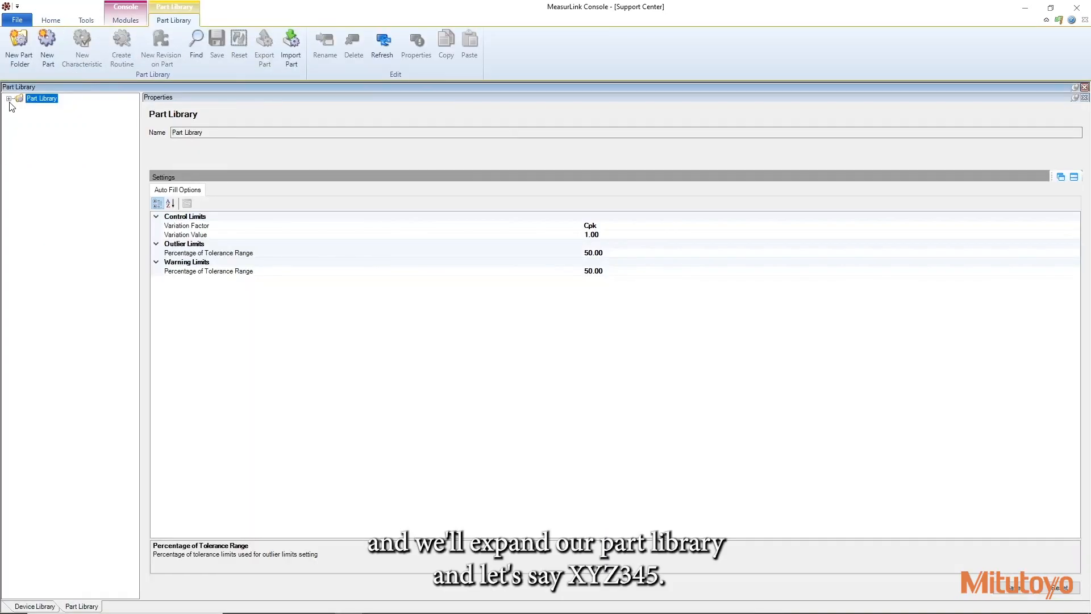
# Step: Set part XYZ345 to require a permit and grant the ITAR permit access
pyautogui.click(9, 98)
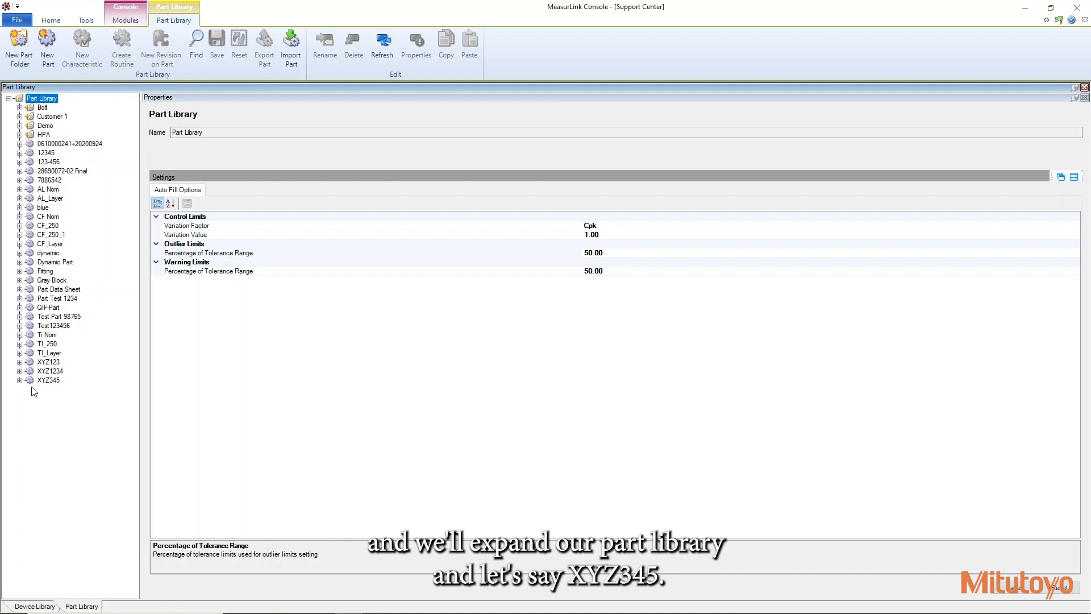
pyautogui.click(48, 380)
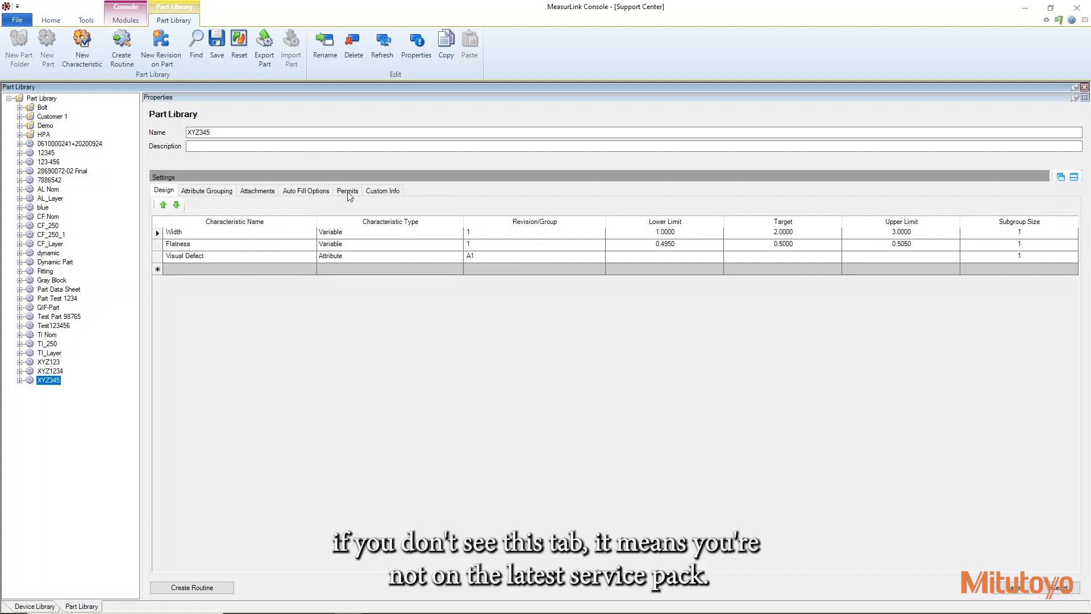
pyautogui.click(347, 191)
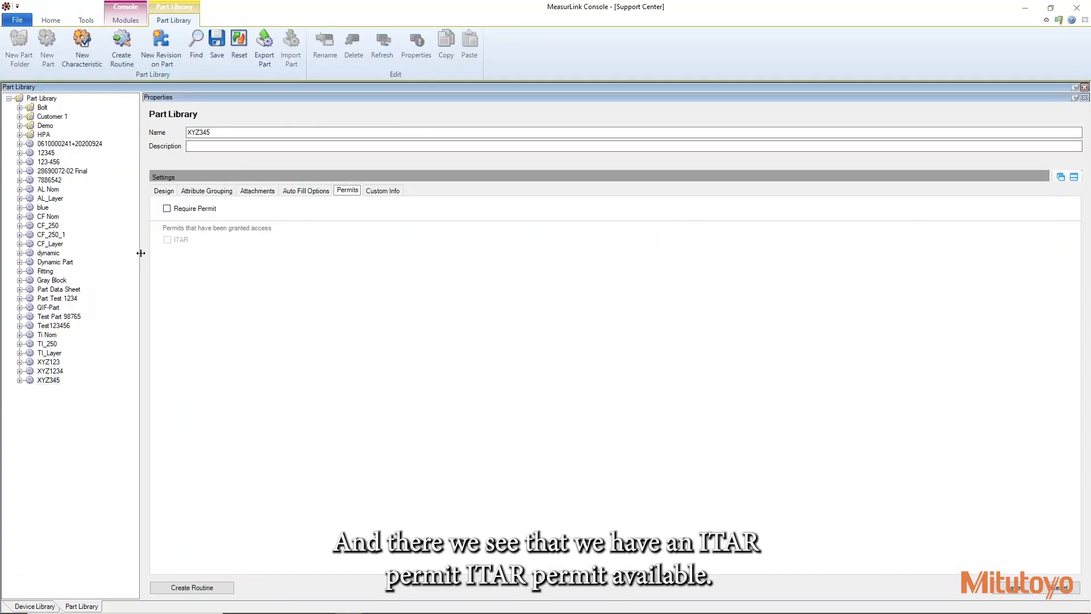
pyautogui.click(166, 209)
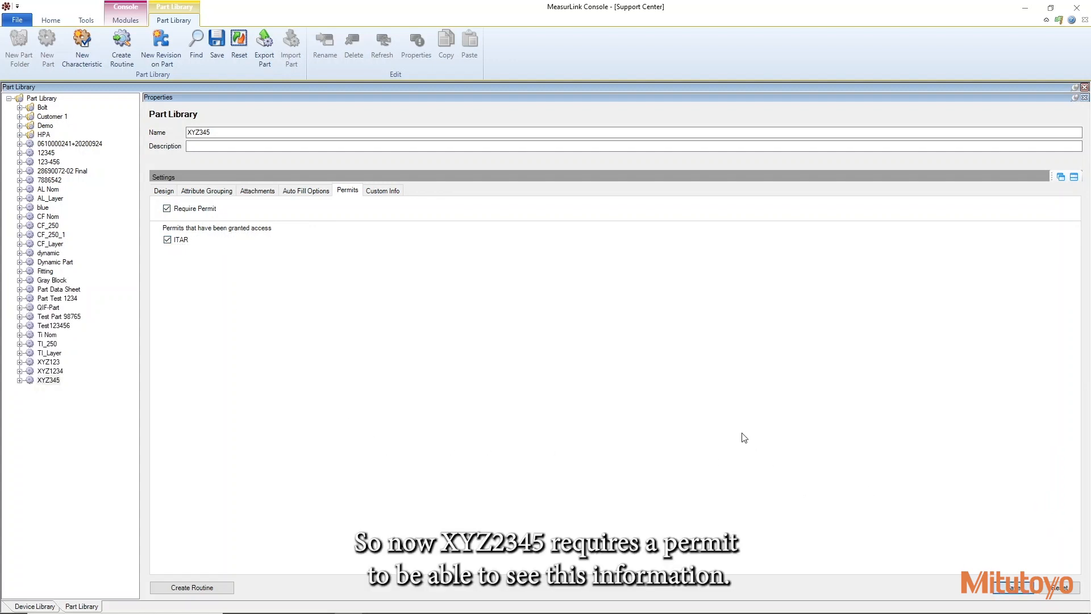
pyautogui.click(164, 191)
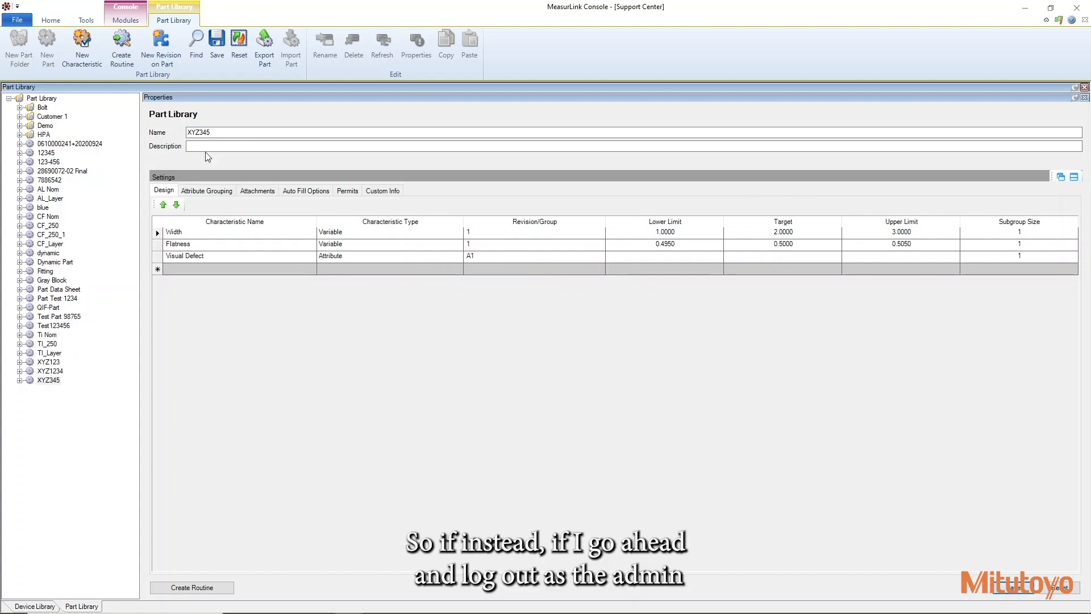
# Step: Log out of the console and log back in as user Hany
pyautogui.click(20, 20)
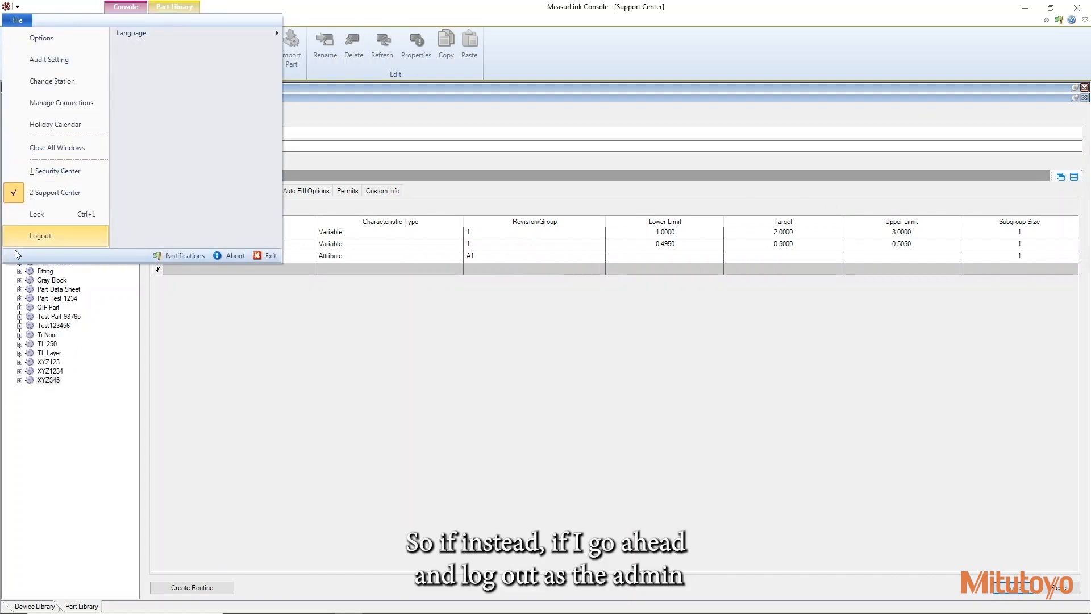
pyautogui.click(40, 236)
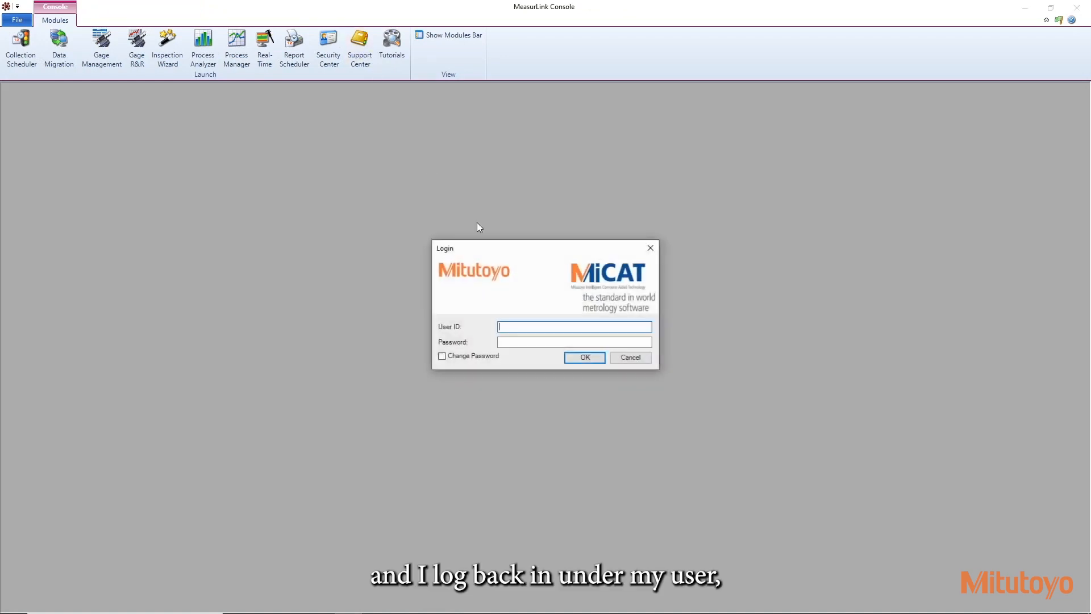
pyautogui.write('Hany')
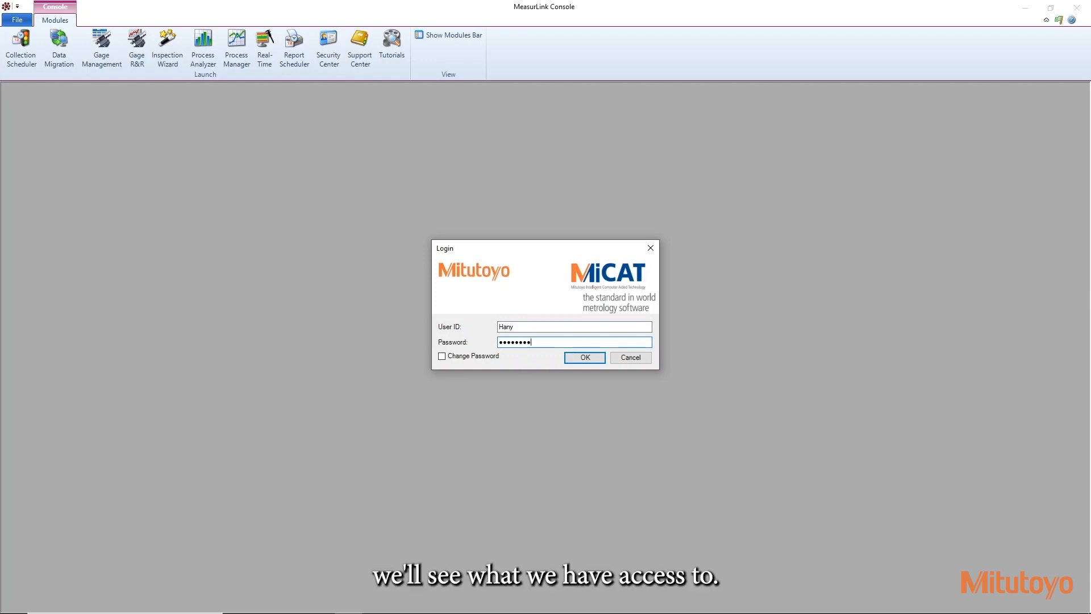
pyautogui.click(585, 357)
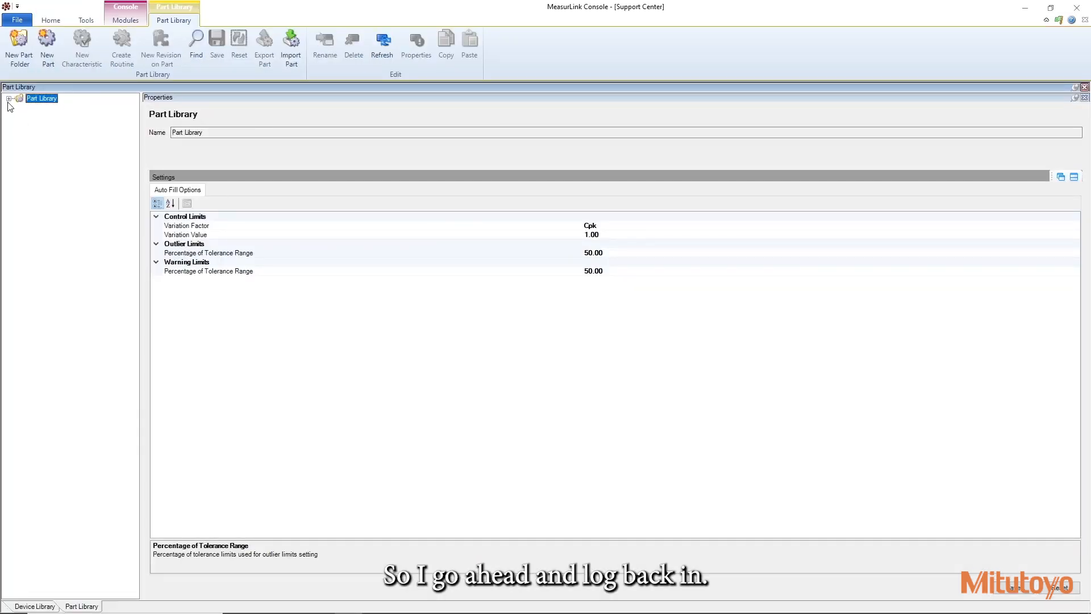
# Step: Expand the Part Library to reach part XYZ345 as the non-permitted user
pyautogui.click(11, 97)
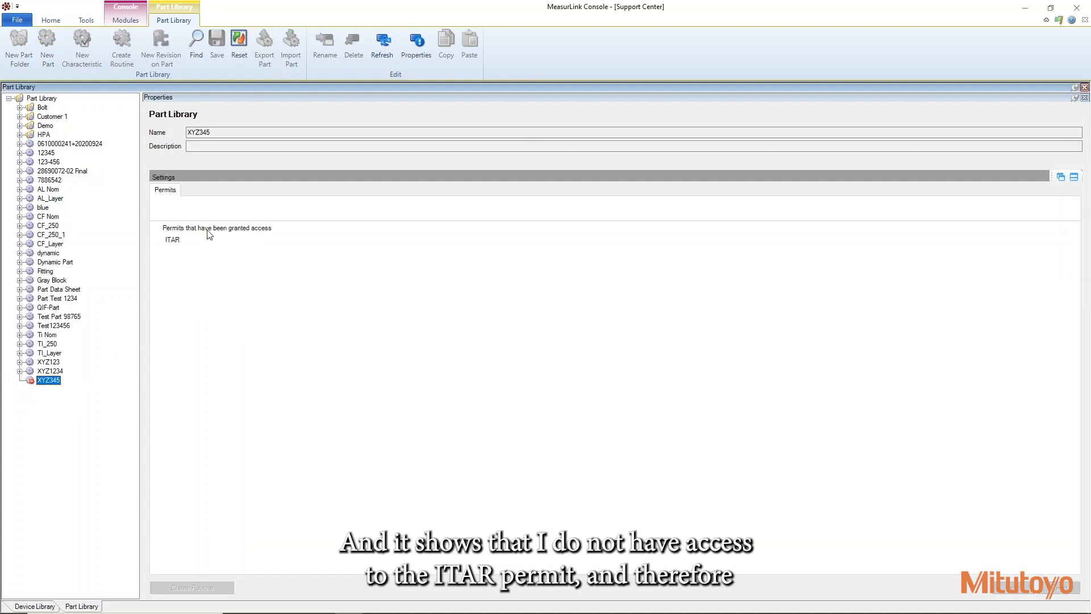
pyautogui.moveTo(164, 273)
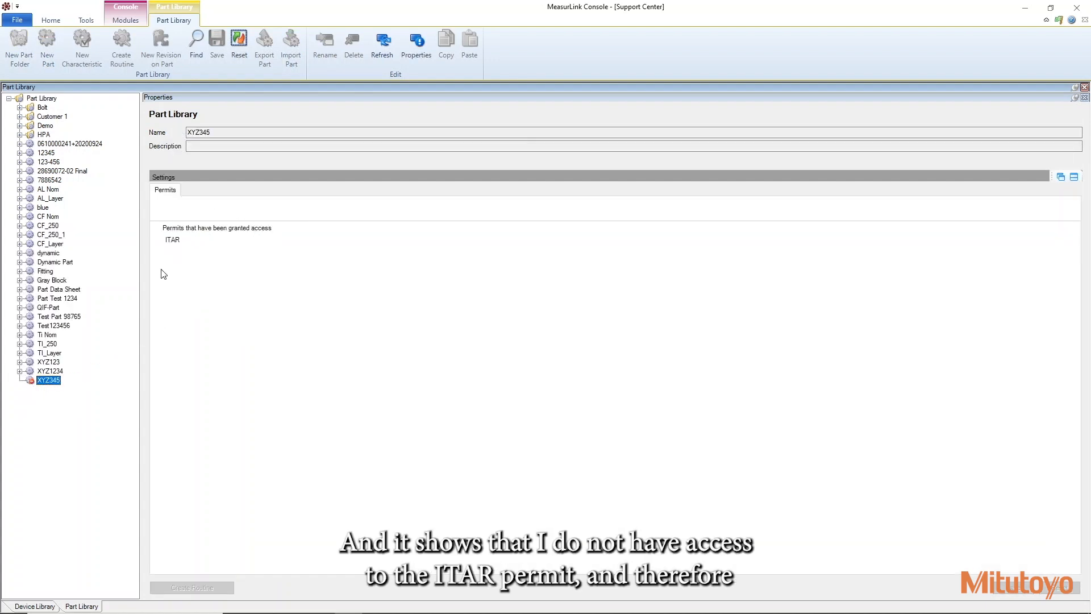
pyautogui.moveTo(187, 227)
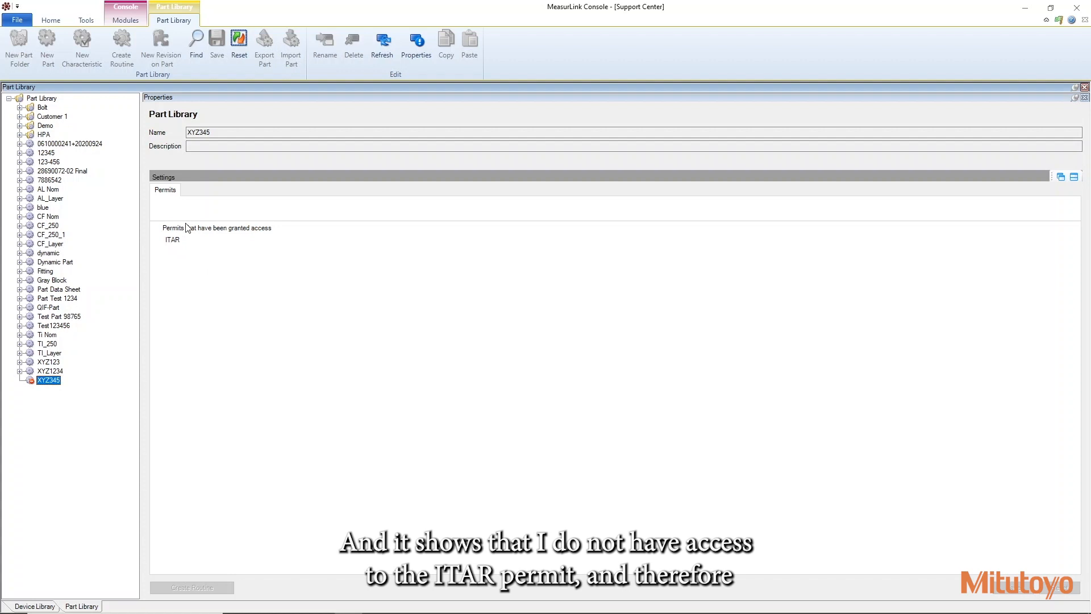